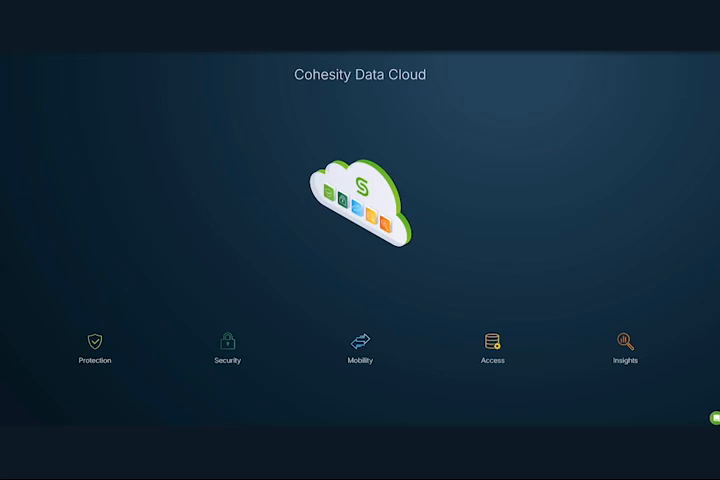
# Open Security from the home screen to view the posture score of 22
pyautogui.click(227, 340)
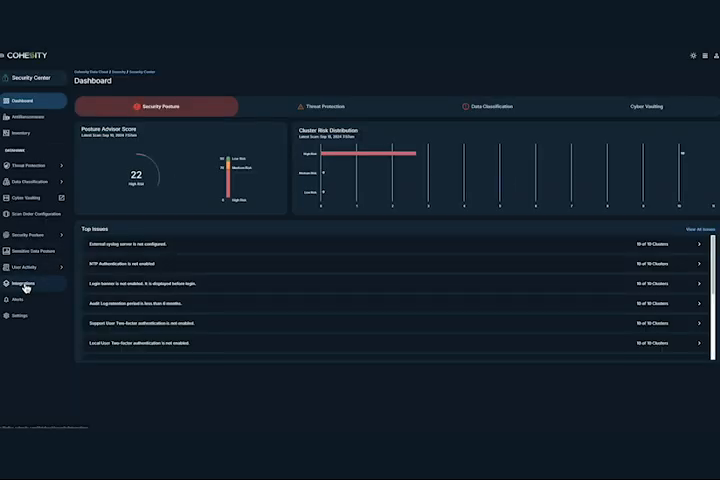
# Edit the CrowdStrike Falcon Intelligence integration from the Integrations list
pyautogui.click(22, 283)
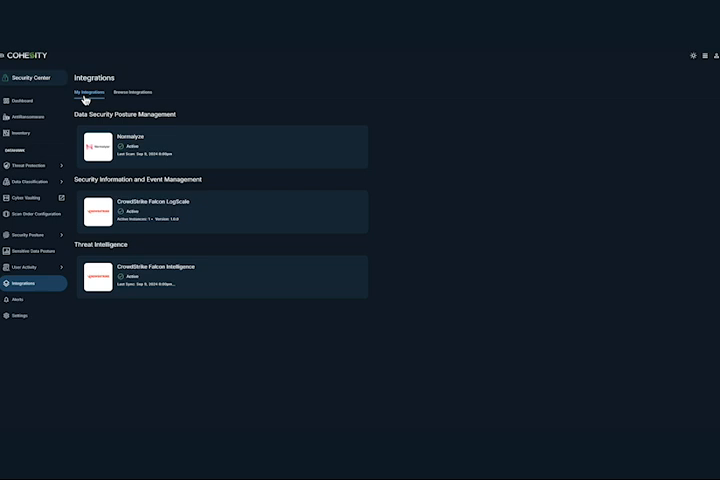
pyautogui.click(128, 92)
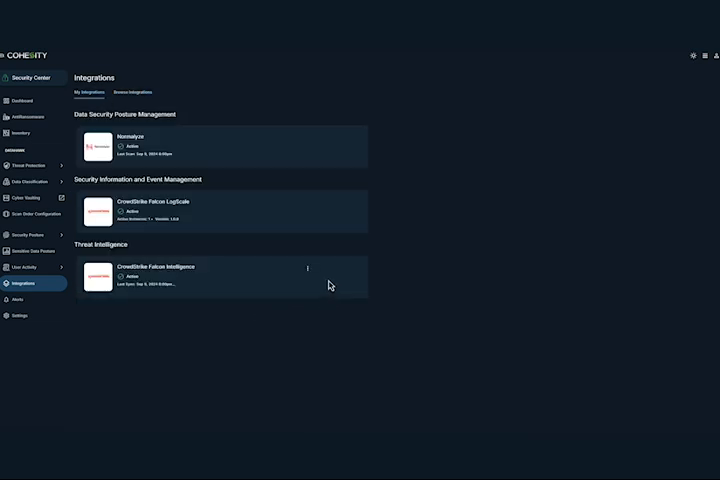
pyautogui.click(308, 268)
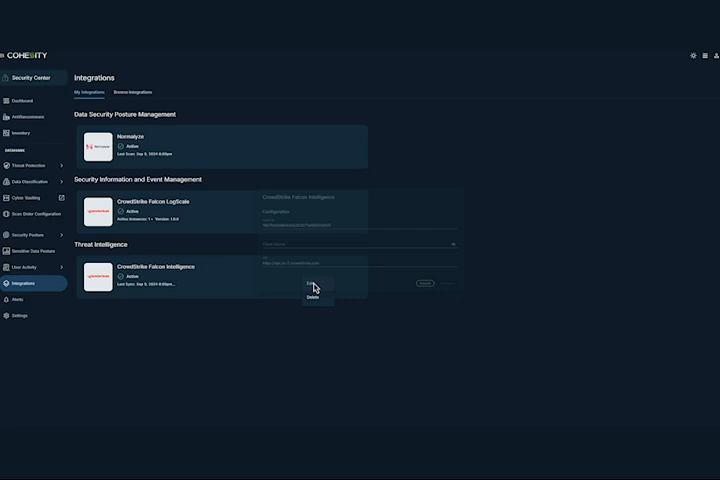
pyautogui.click(315, 285)
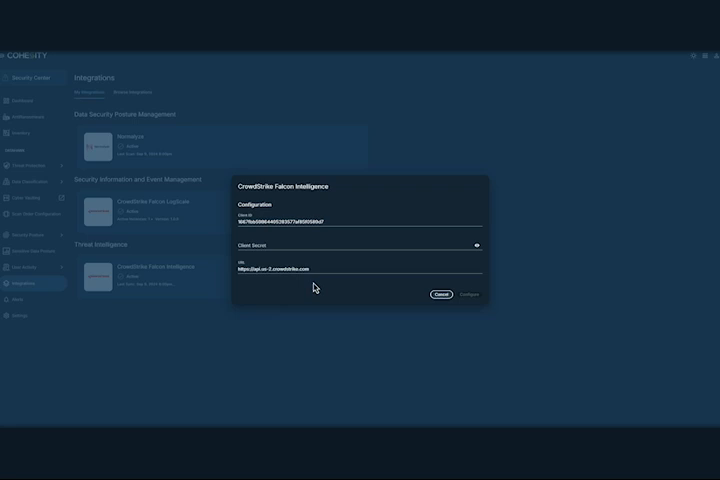
pyautogui.moveTo(374, 298)
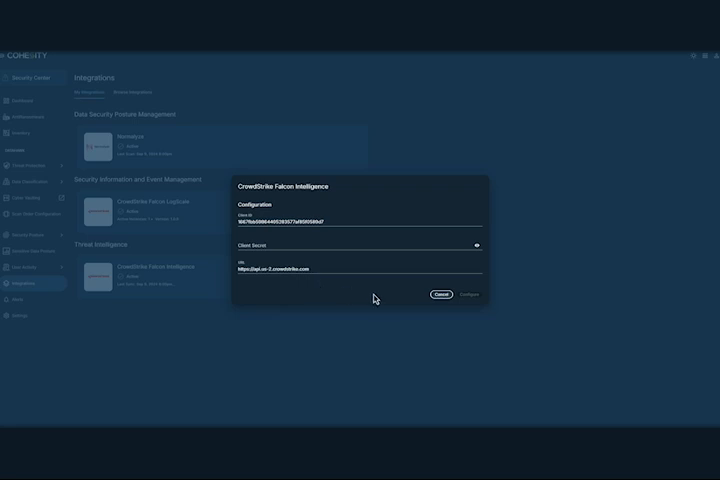
# Cancel the integration form and view Cohesity alert events in LogScale search
pyautogui.click(437, 294)
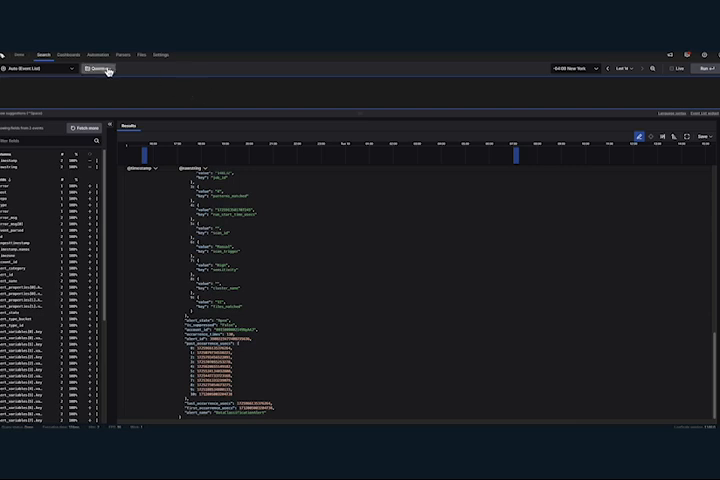
# Load and run the saved cluster_id query, returning 17 events
pyautogui.click(94, 68)
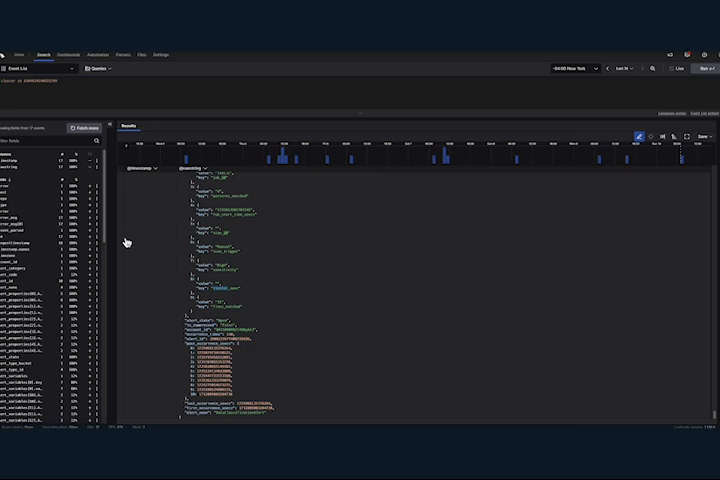
pyautogui.moveTo(128, 245)
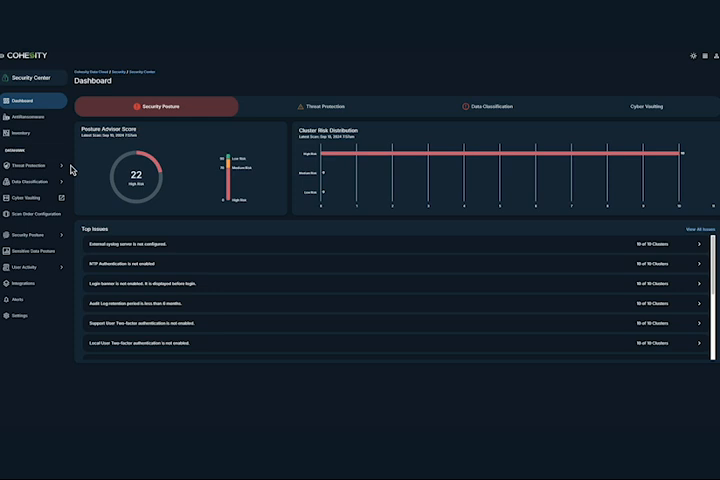
# Start a new scan from Threat Protection's Threat Detection page and select one server
pyautogui.click(31, 167)
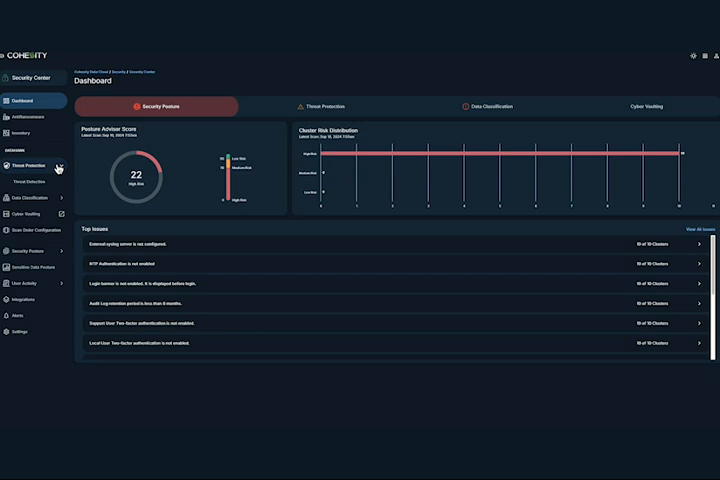
pyautogui.click(33, 182)
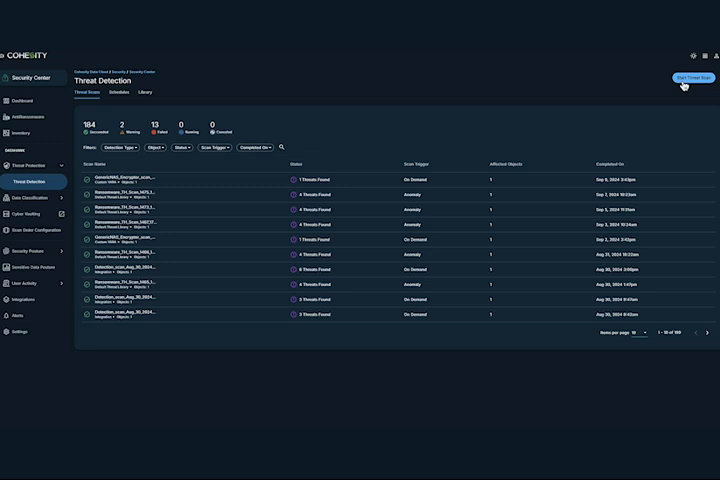
pyautogui.click(689, 77)
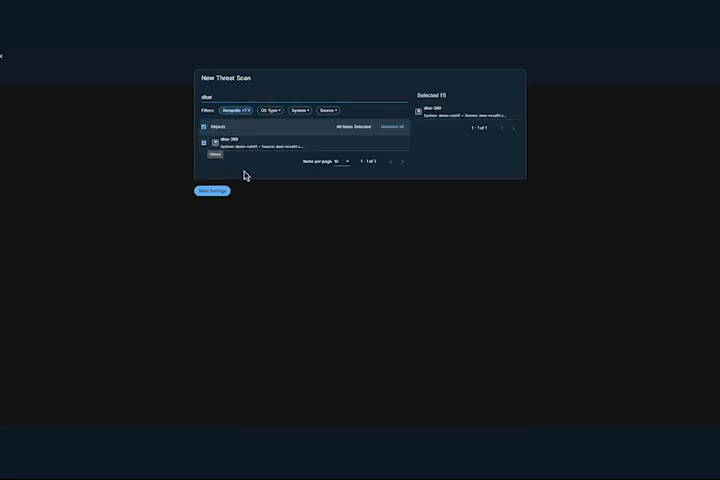
# Add the CustomThreatFile YARA rule to the threat feeds and save it
pyautogui.click(211, 190)
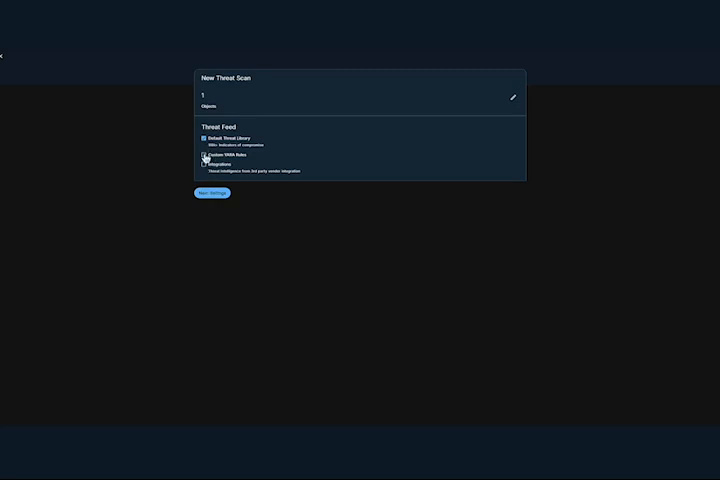
pyautogui.click(204, 158)
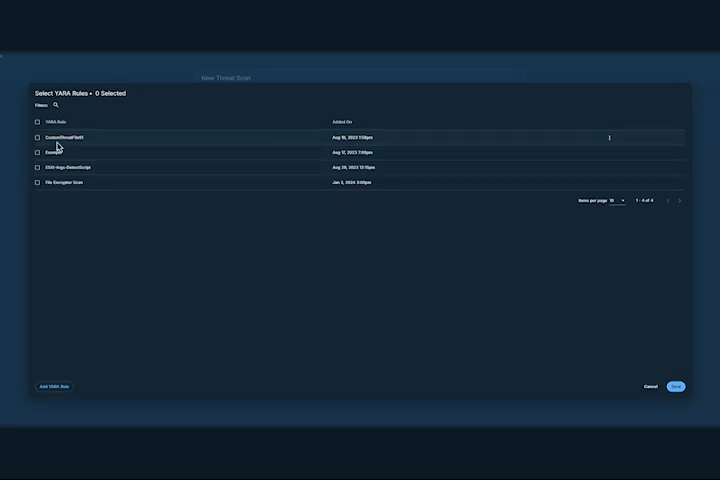
pyautogui.click(37, 137)
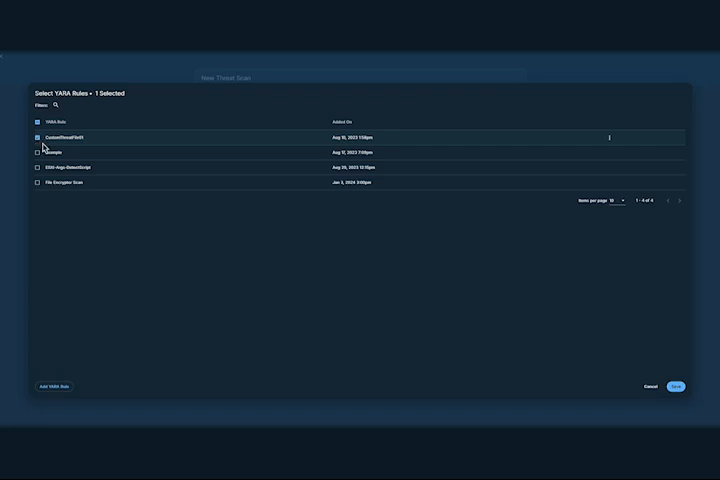
pyautogui.click(673, 386)
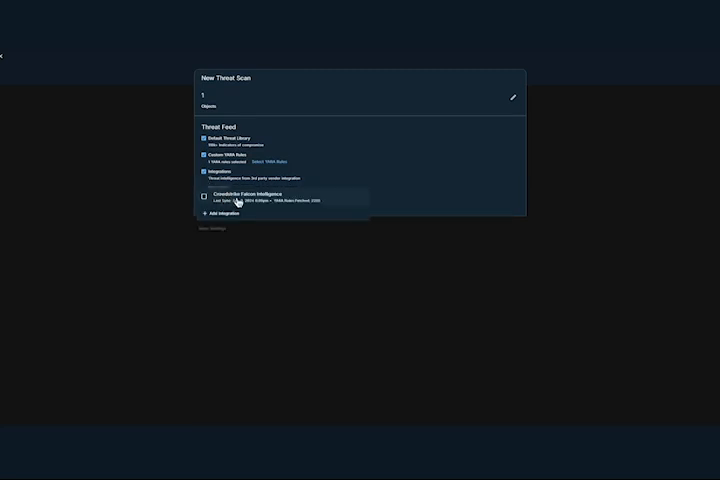
# Choose CrowdStrike Falcon Intelligence and keep Scan Once on the most recent snapshot
pyautogui.click(203, 197)
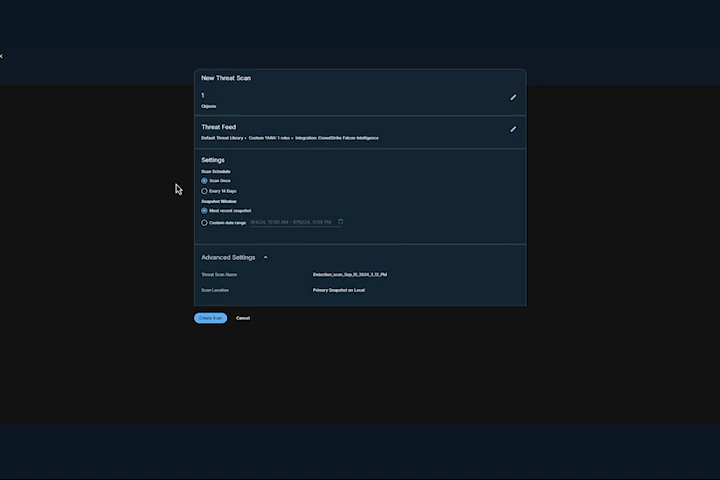
pyautogui.moveTo(177, 296)
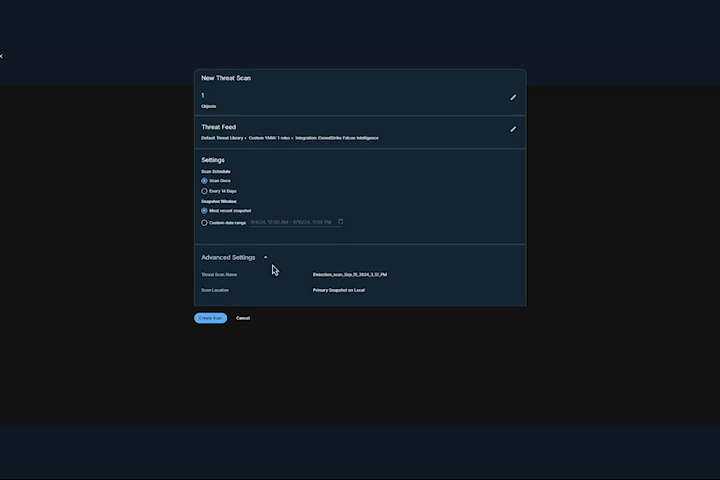
pyautogui.click(209, 318)
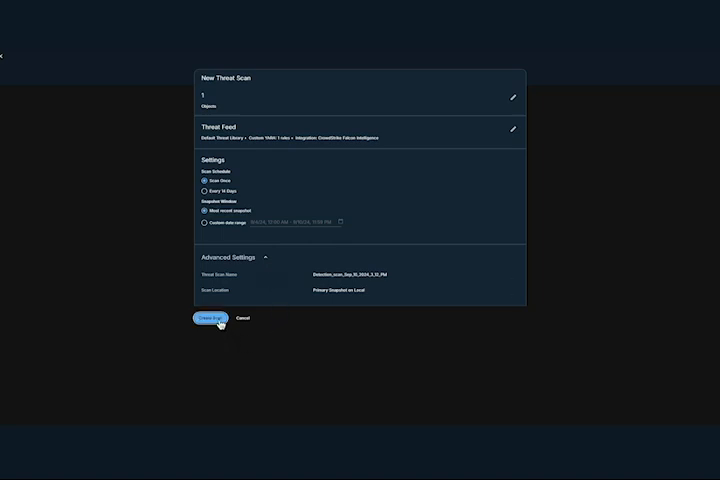
# Create the scan and open the Detection_scan summary showing 10 YARA matches
pyautogui.click(207, 318)
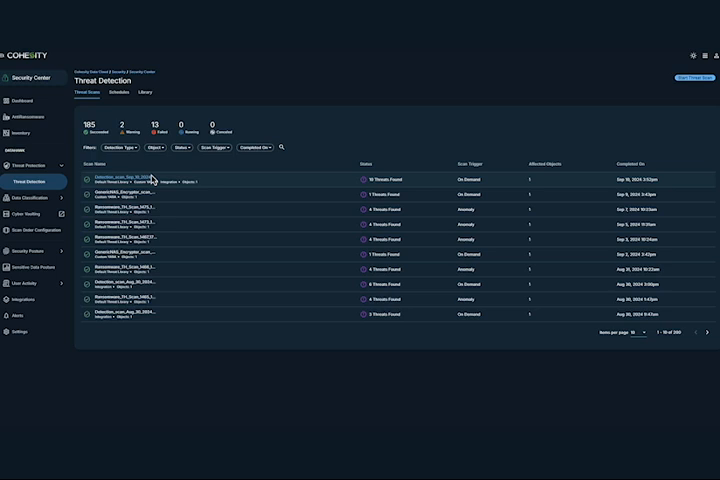
pyautogui.click(124, 179)
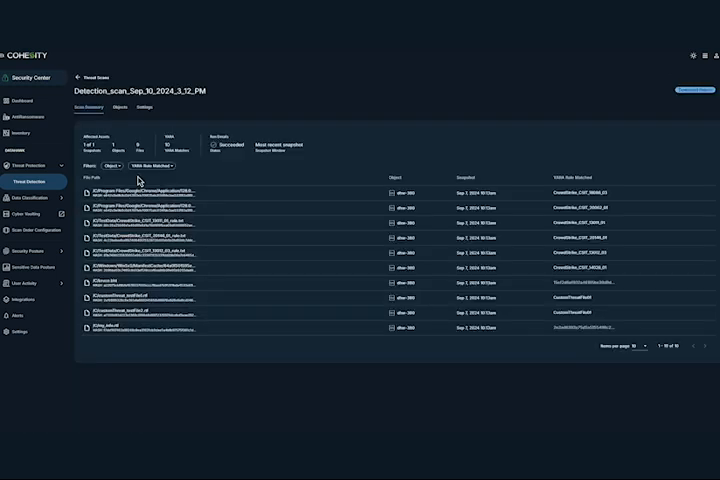